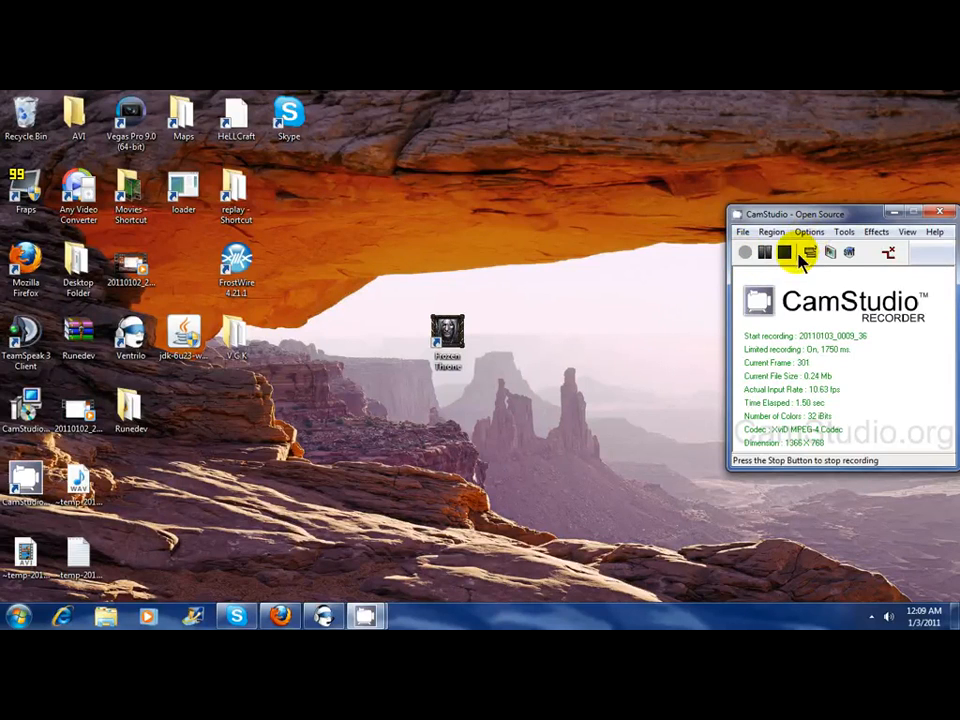
Launch Warcraft III in windowed mode from its desktop shortcut and reach the single-player menu.
{"action": "left_click", "coordinate": [784, 252]}
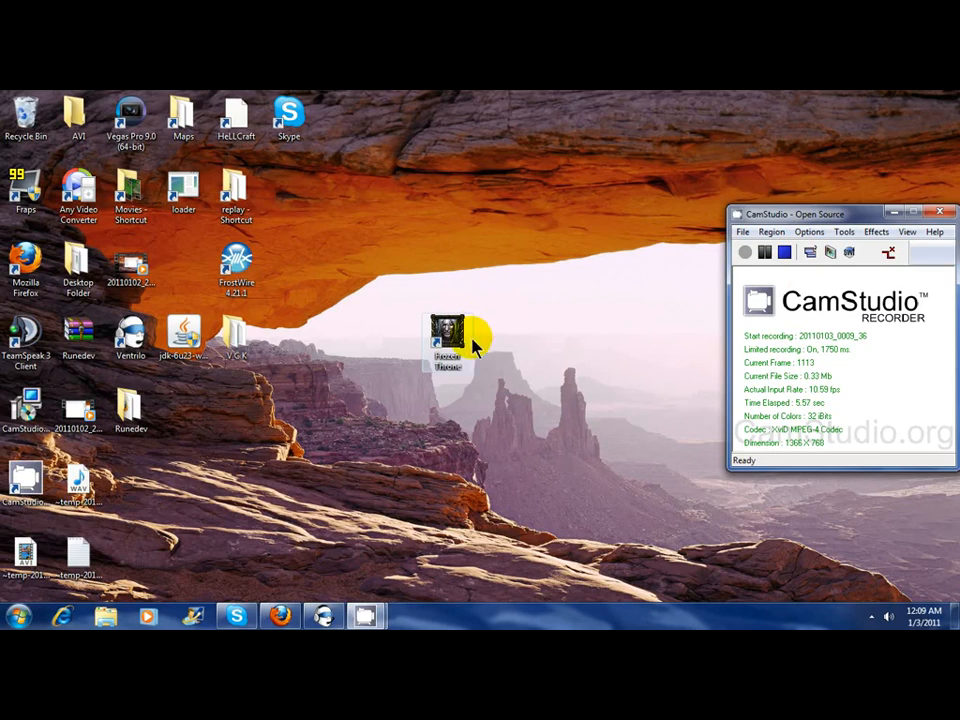
{"action": "mouse_move", "coordinate": [416, 330]}
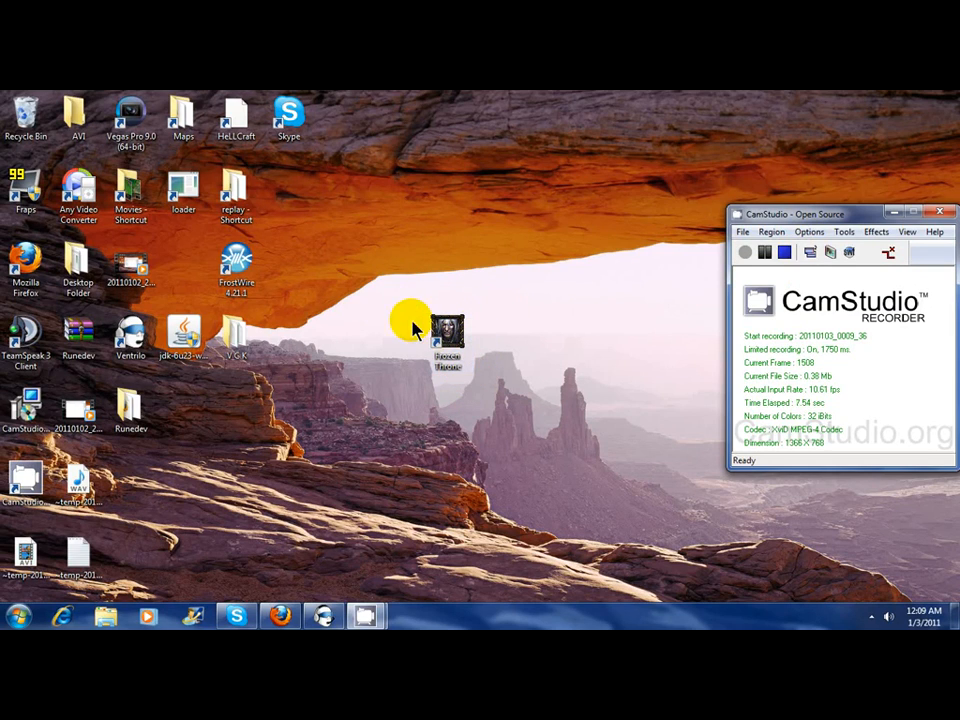
{"action": "mouse_move", "coordinate": [350, 284]}
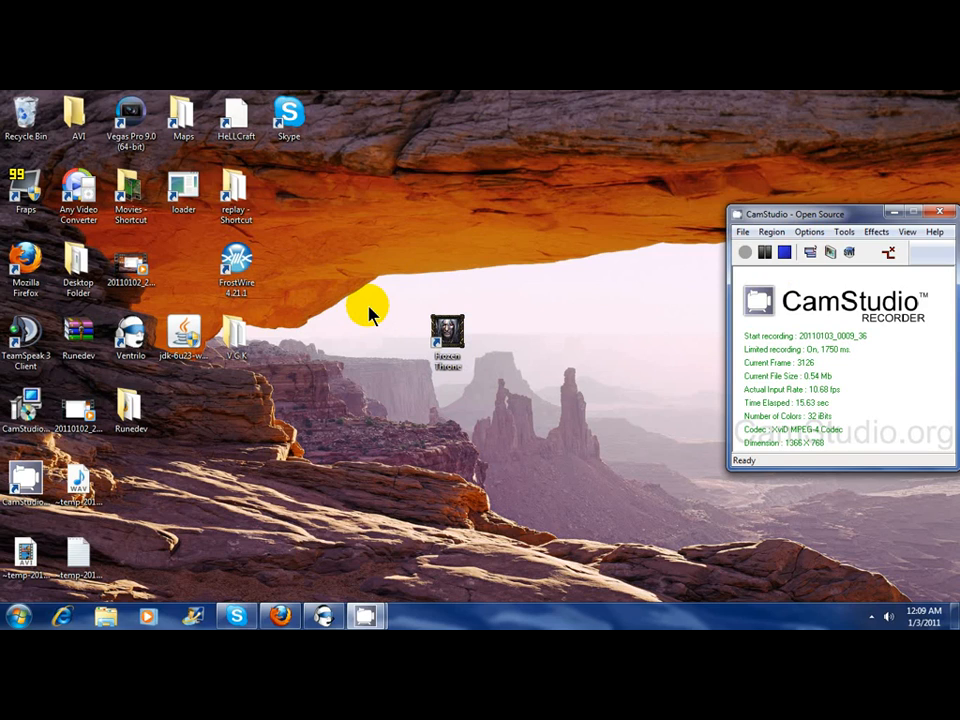
{"action": "mouse_move", "coordinate": [376, 304]}
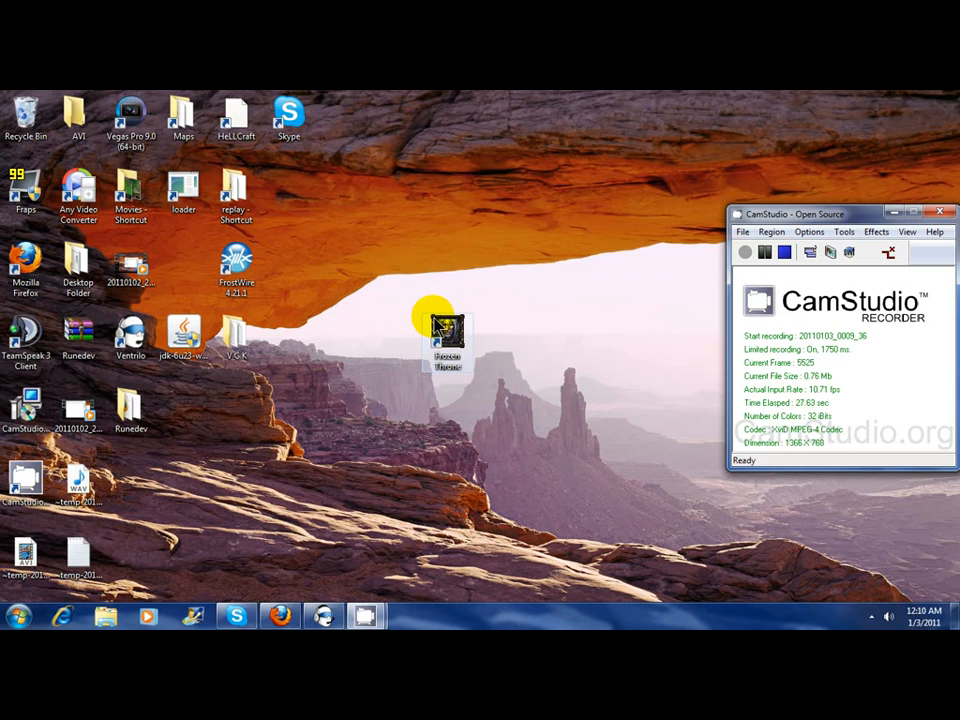
{"action": "right_click", "coordinate": [448, 330]}
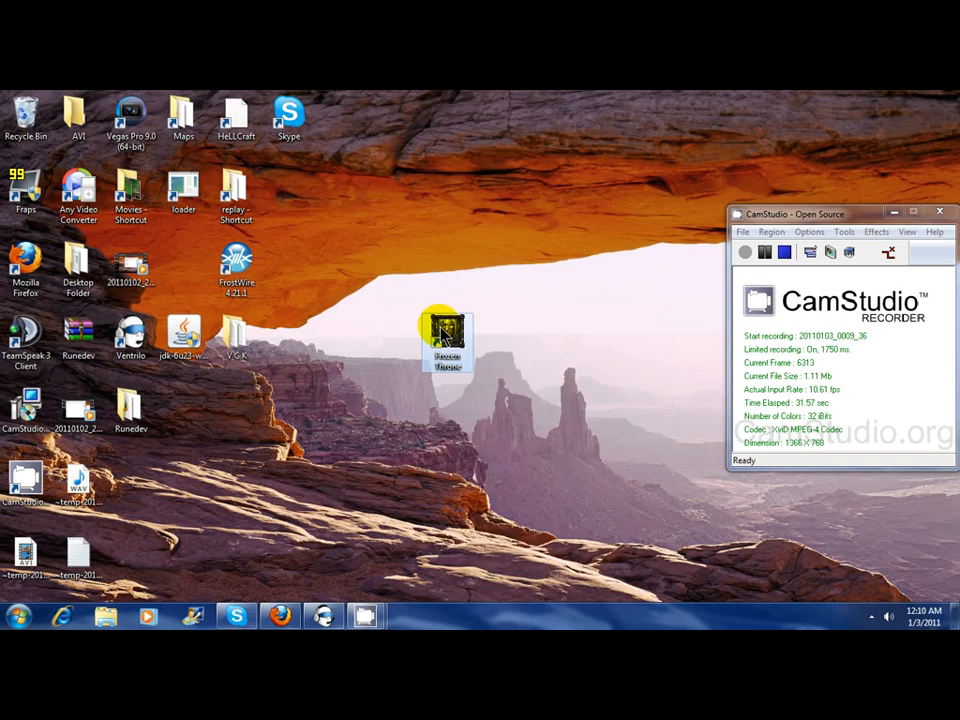
{"action": "right_click", "coordinate": [448, 338]}
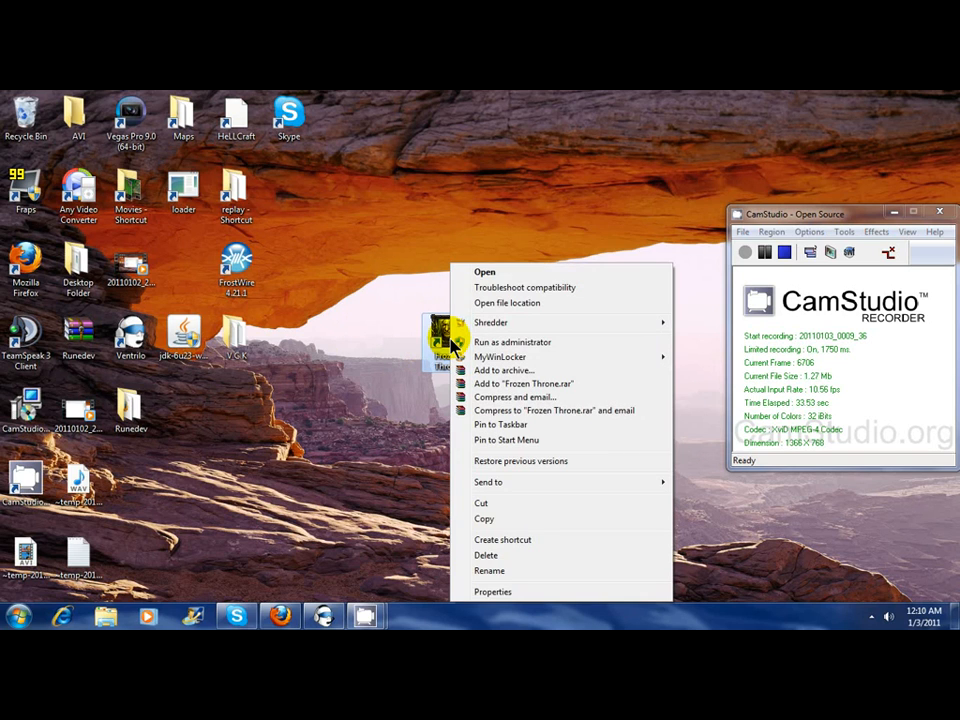
{"action": "mouse_move", "coordinate": [512, 592]}
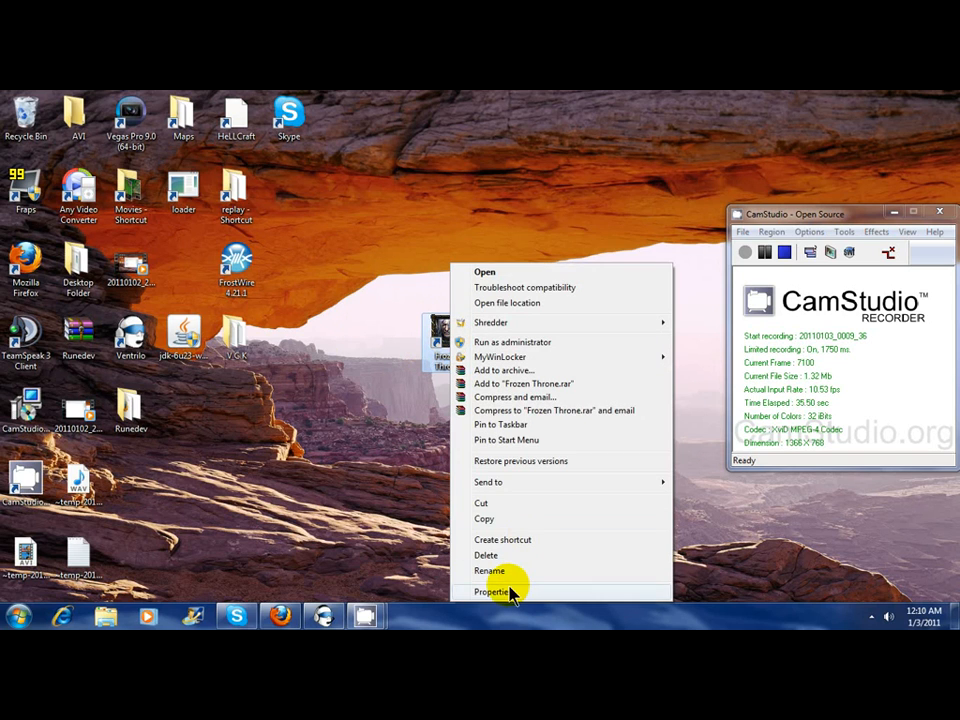
{"action": "left_click", "coordinate": [492, 592]}
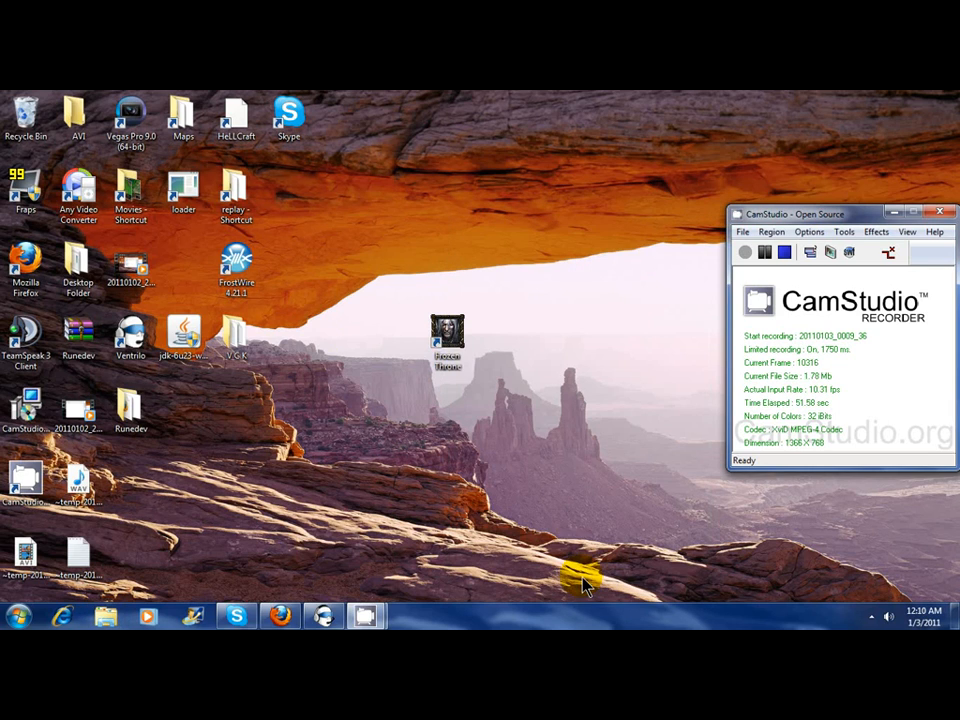
{"action": "right_click", "coordinate": [448, 336]}
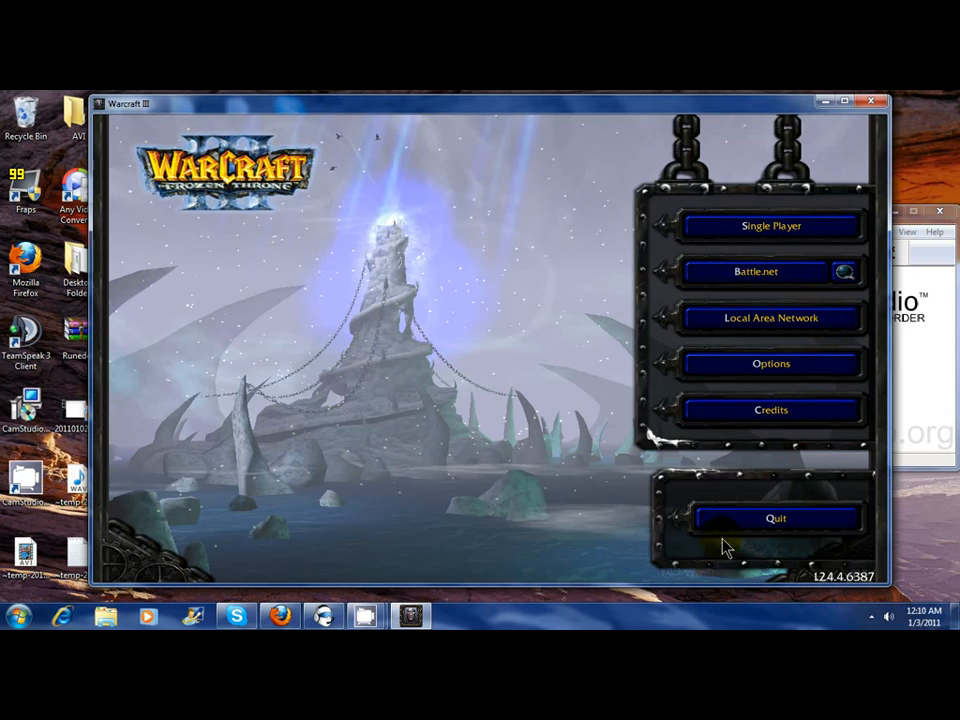
{"action": "mouse_move", "coordinate": [790, 248]}
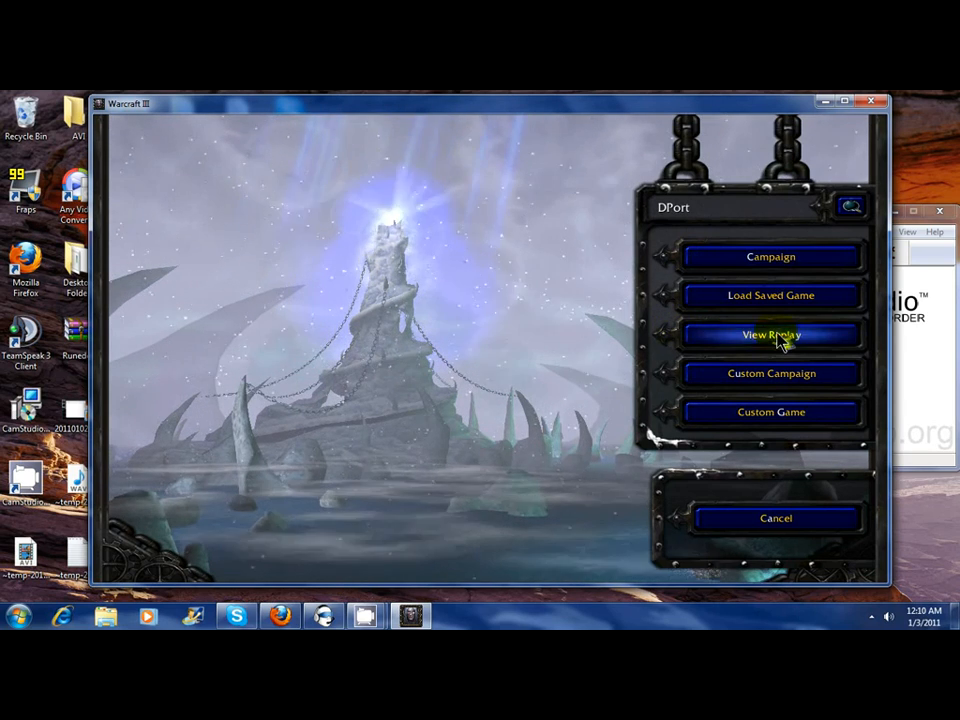
Choose a saved Twisted Meadows replay and start its playback in the game window.
{"action": "left_click", "coordinate": [770, 334]}
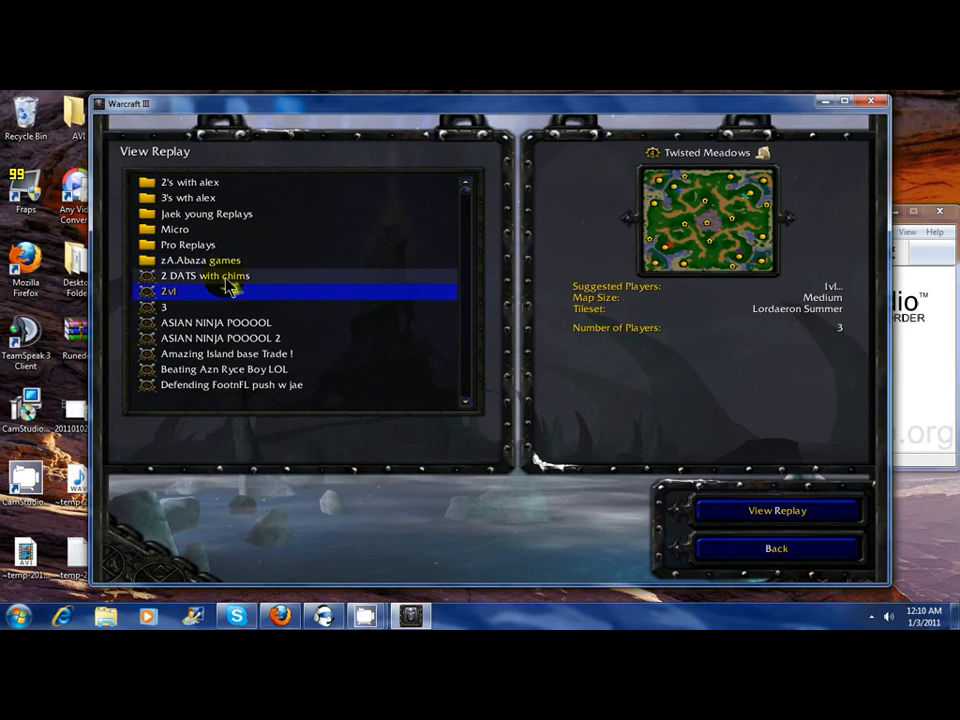
{"action": "left_click", "coordinate": [776, 510]}
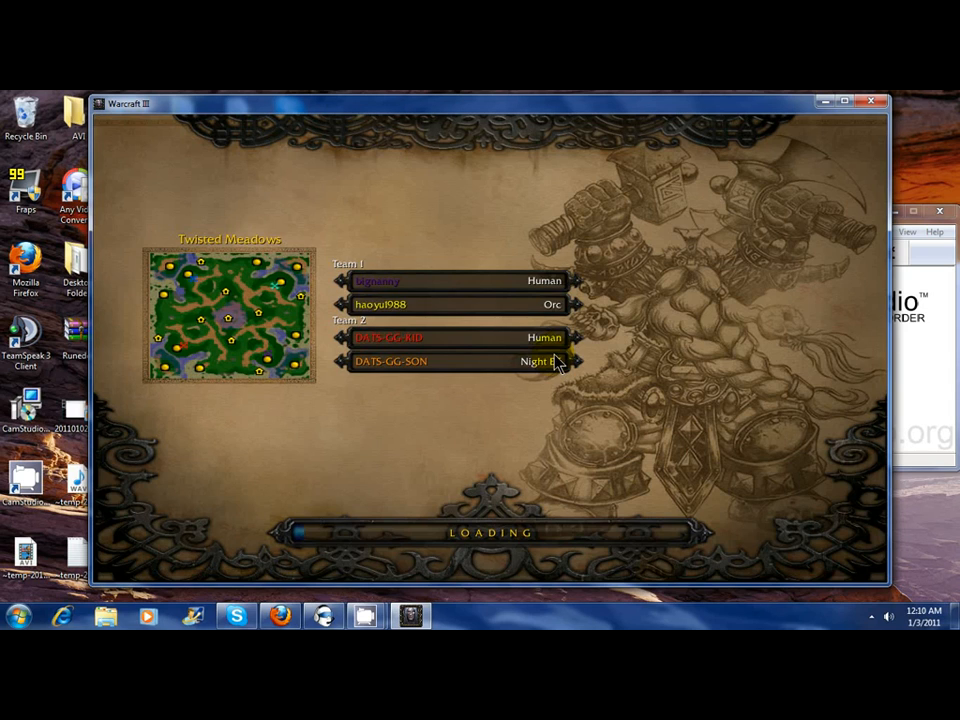
{"action": "mouse_move", "coordinate": [548, 364]}
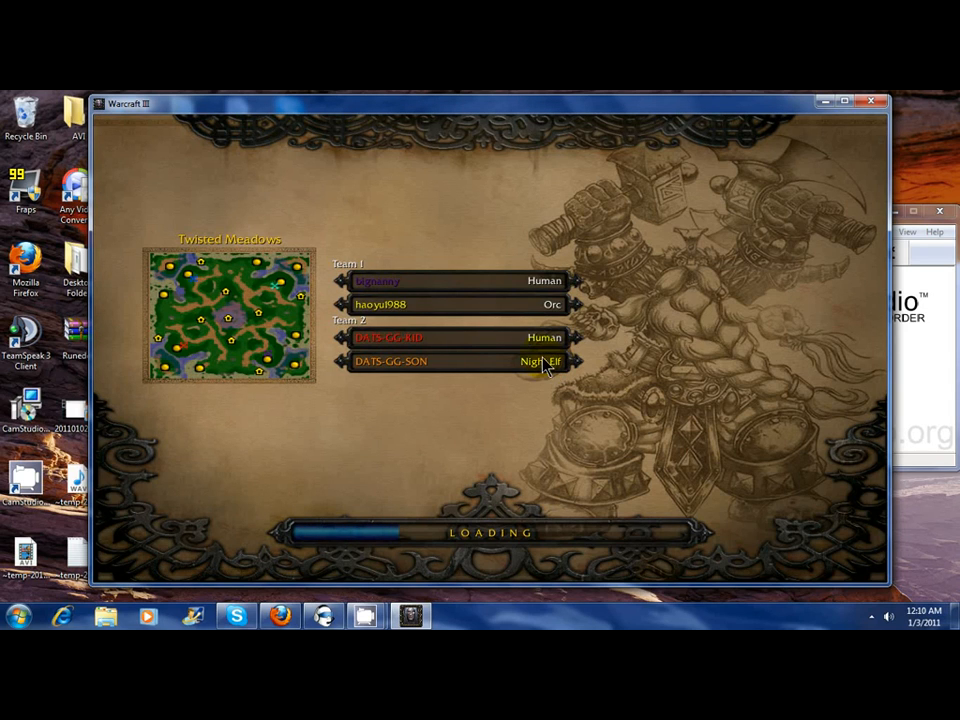
{"action": "mouse_move", "coordinate": [486, 378]}
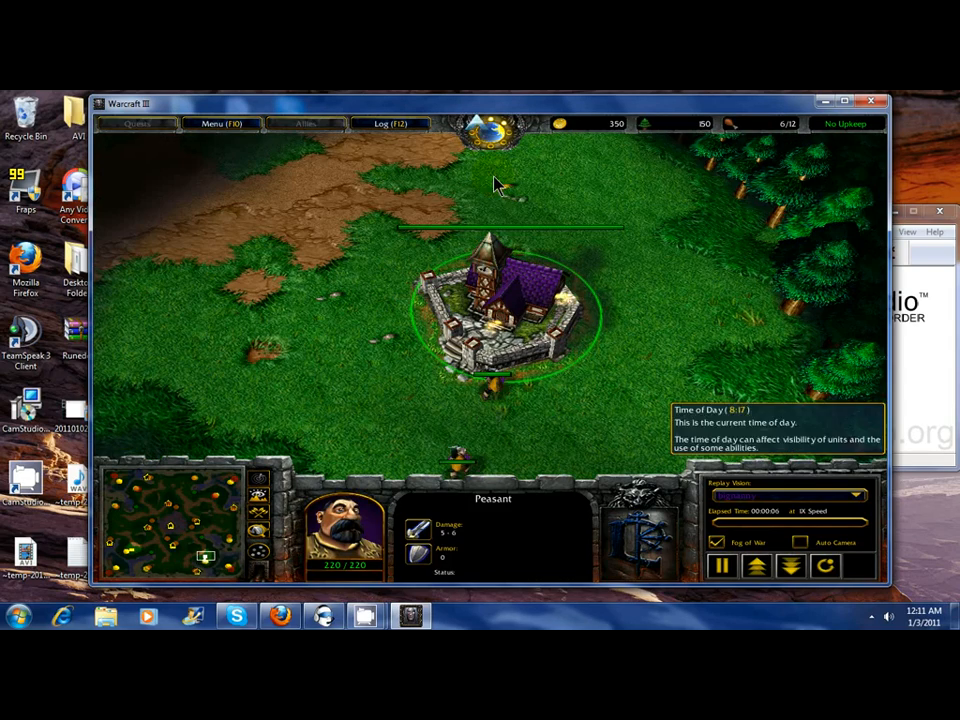
{"action": "left_click", "coordinate": [136, 560]}
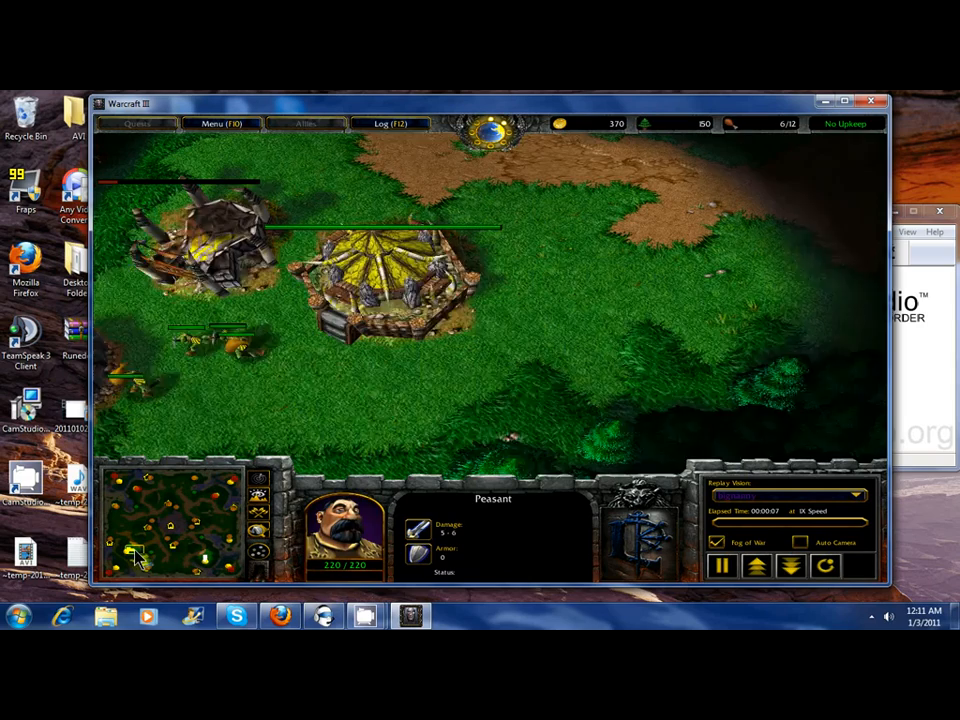